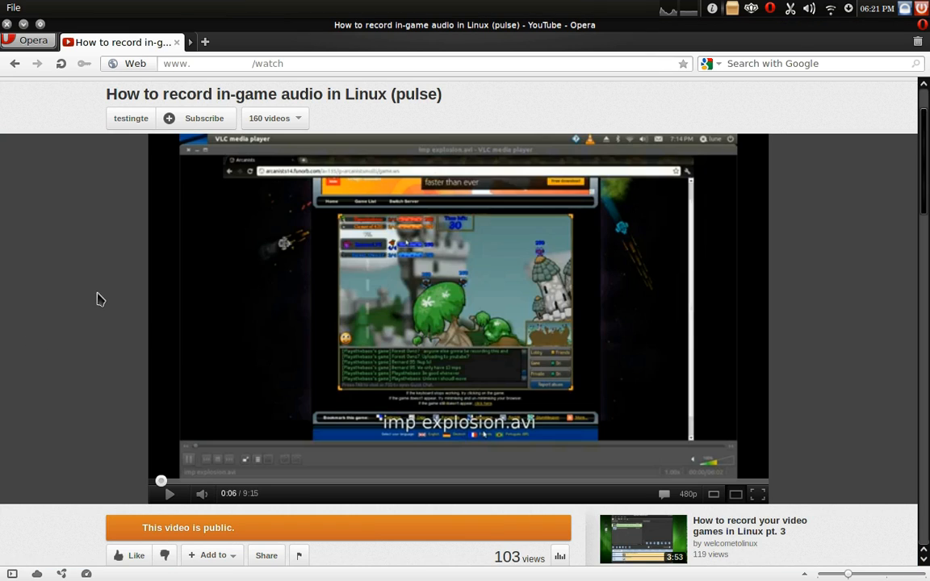
pyautogui.moveTo(414, 97)
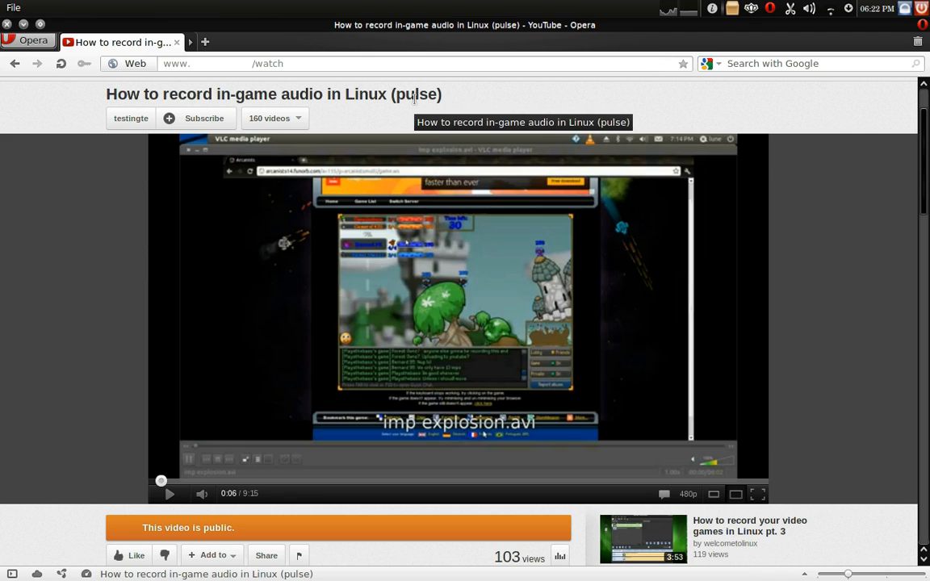
# Select 'pulse' in the video title and scroll down to the upload details and description.
pyautogui.doubleClick(415, 95)
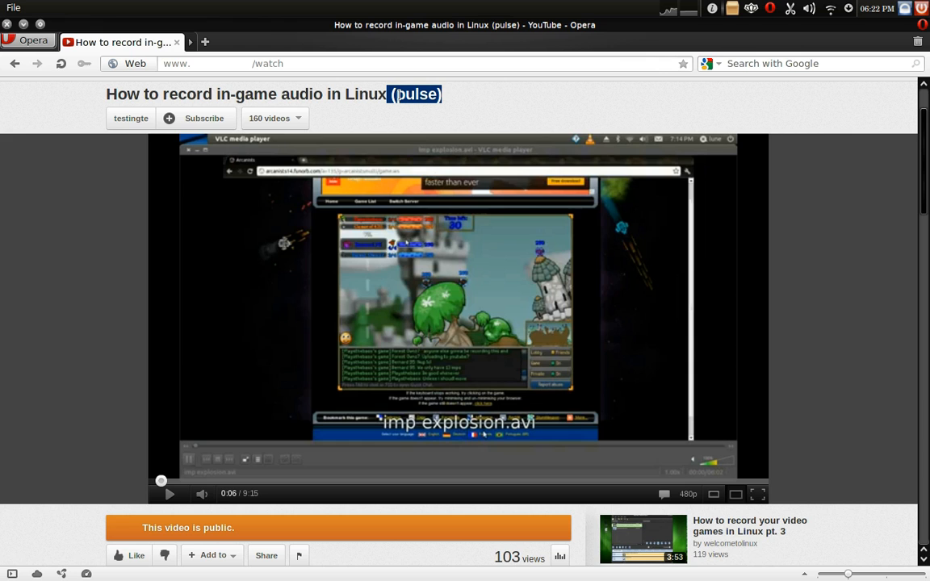
pyautogui.scroll(-3)
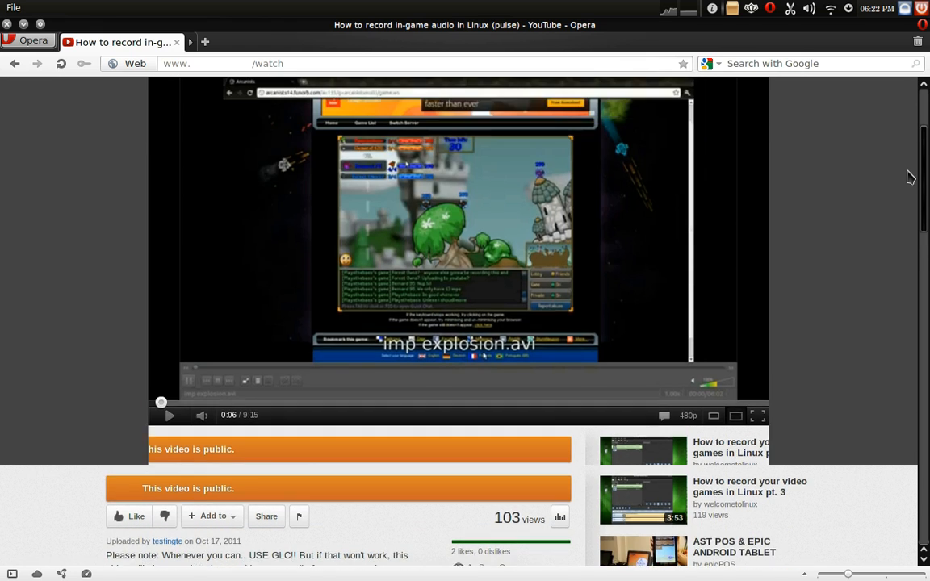
pyautogui.scroll(-3)
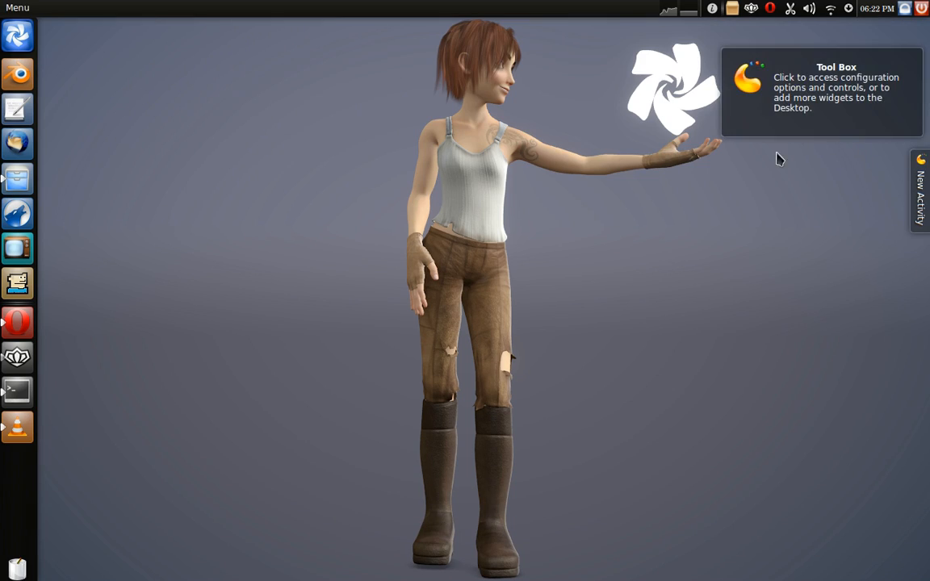
pyautogui.moveTo(711, 73)
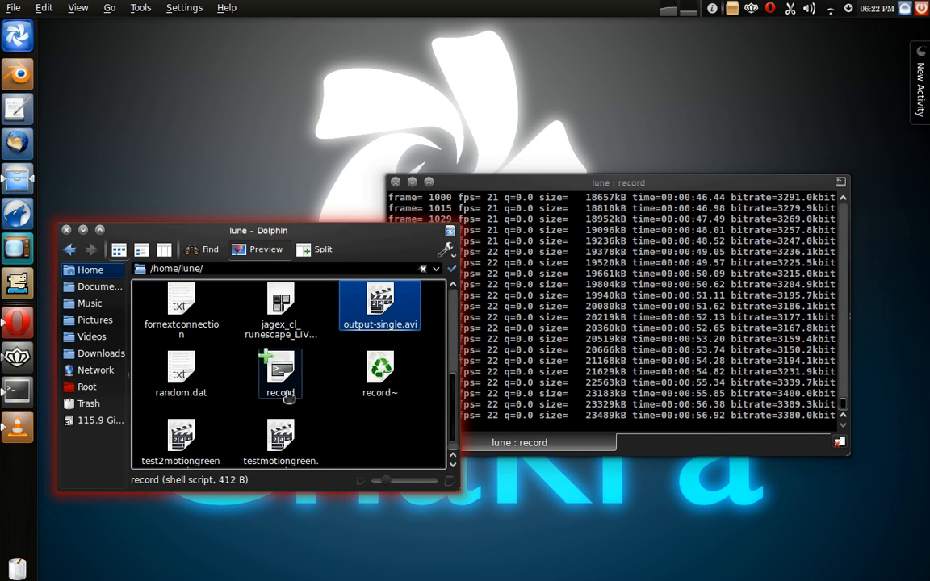
pyautogui.rightClick(279, 373)
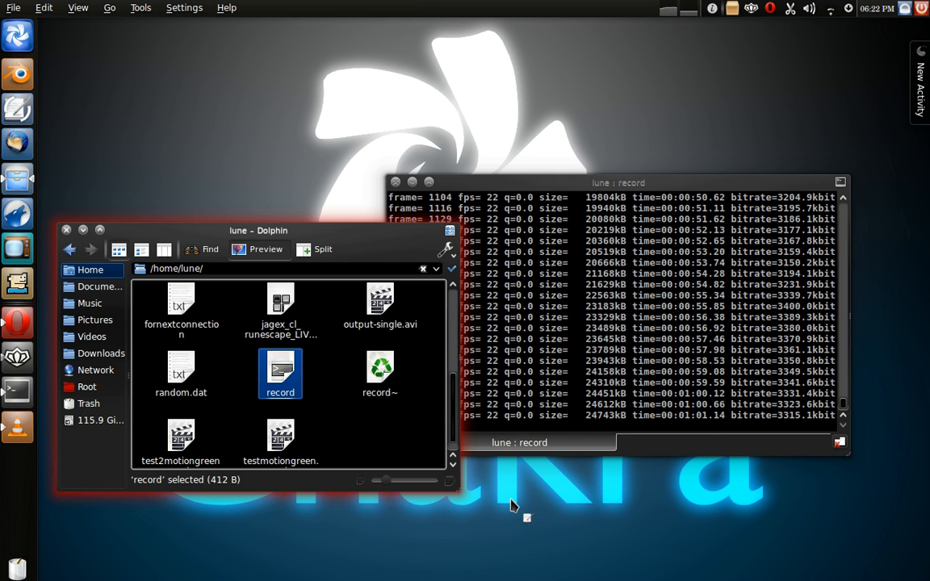
pyautogui.doubleClick(280, 374)
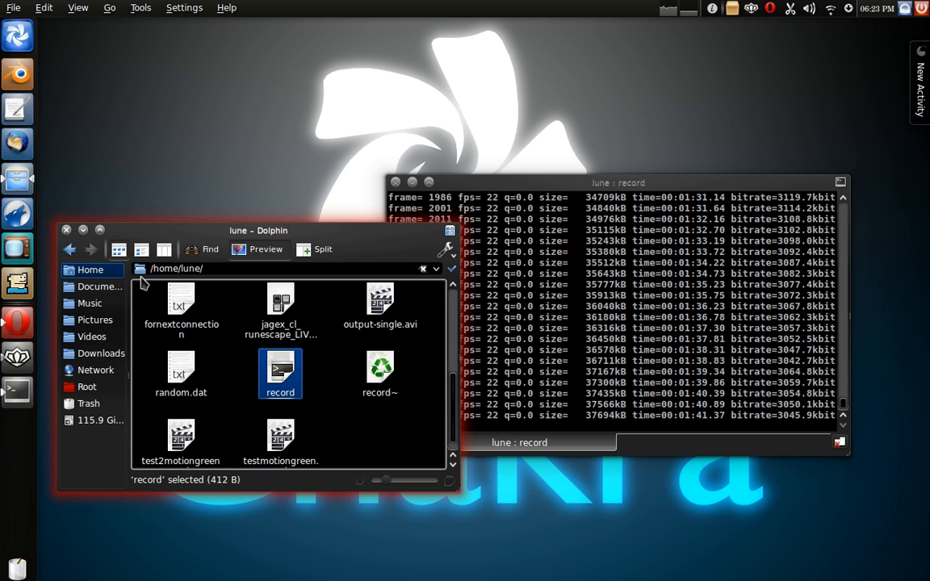
# Play 'I Just Wasted 10 Seconds Of Your Life.mp3' from the Music folder in VLC.
pyautogui.click(88, 303)
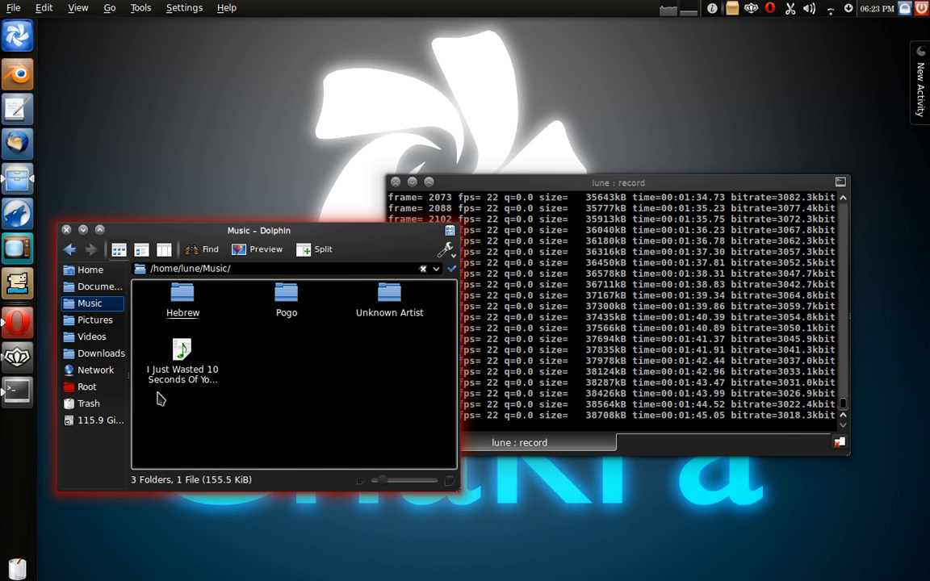
pyautogui.click(182, 360)
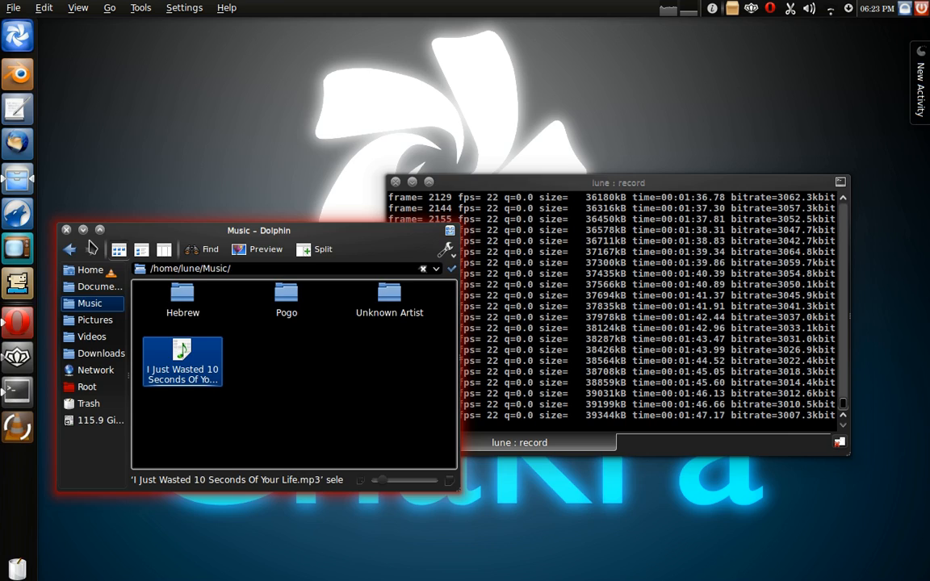
pyautogui.doubleClick(181, 363)
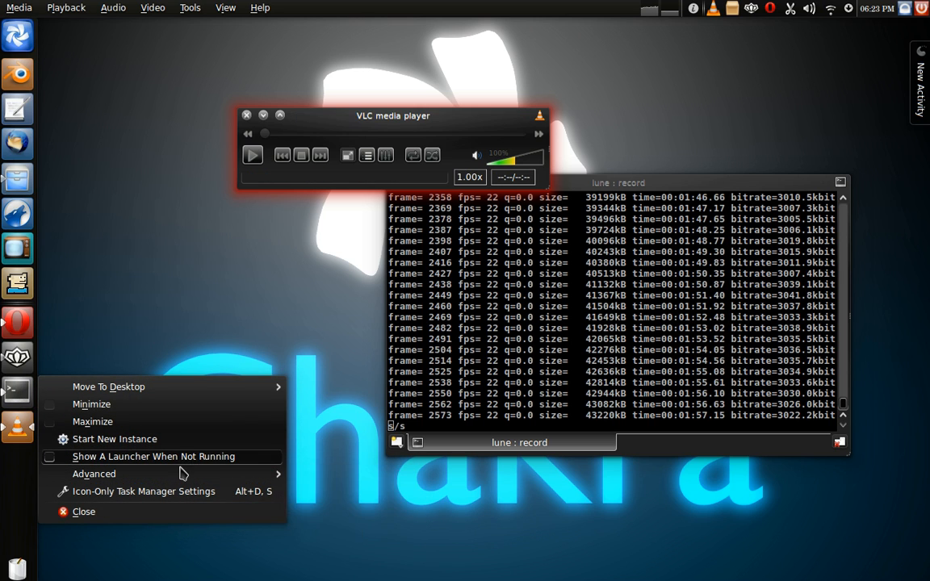
# Launch a new Konsole instance and run alsamixer to show the HDA Intel playback mixer.
pyautogui.click(115, 438)
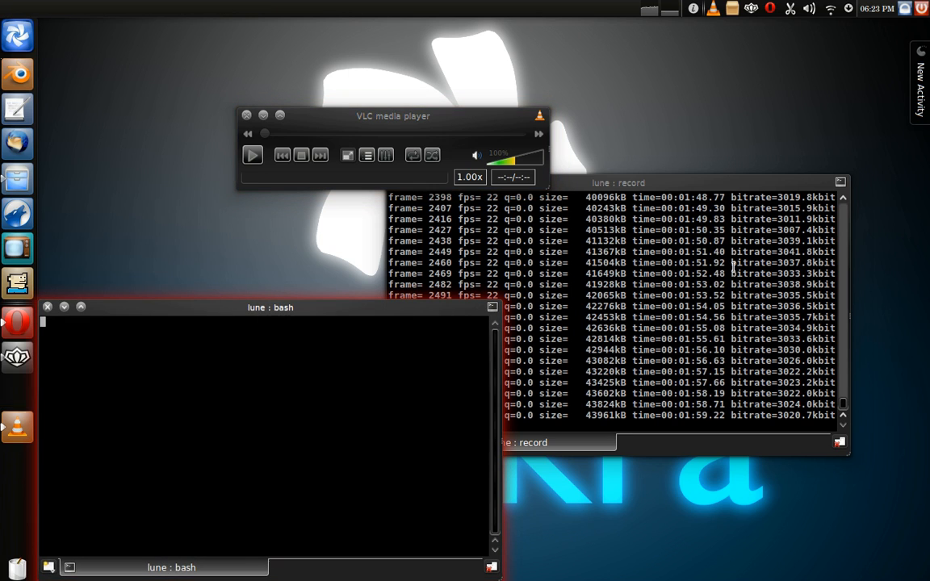
pyautogui.write('alsamixer')
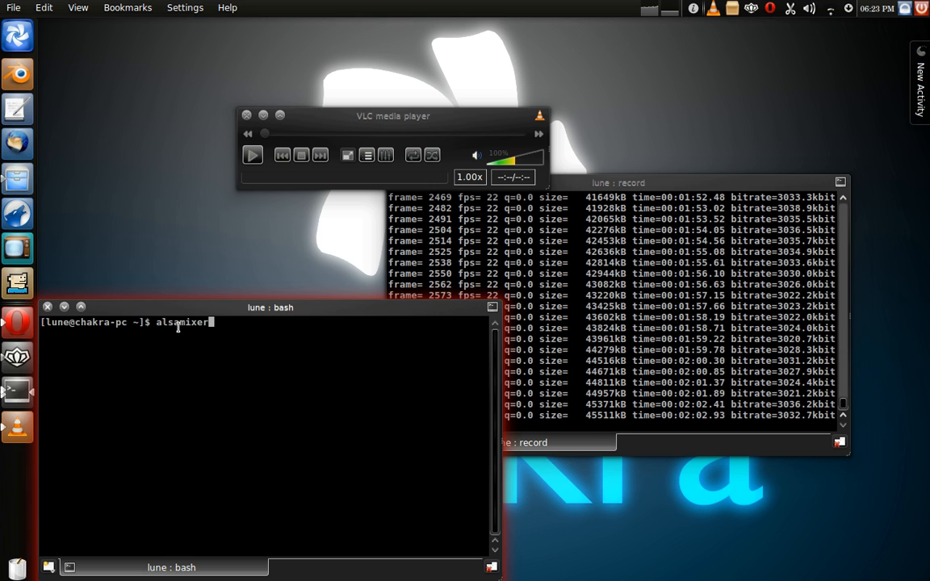
pyautogui.press('Return')
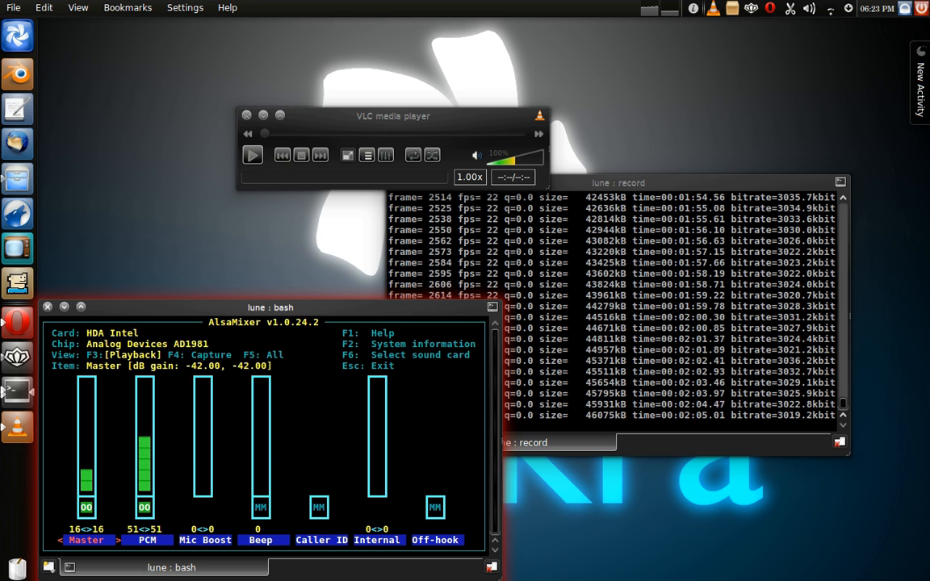